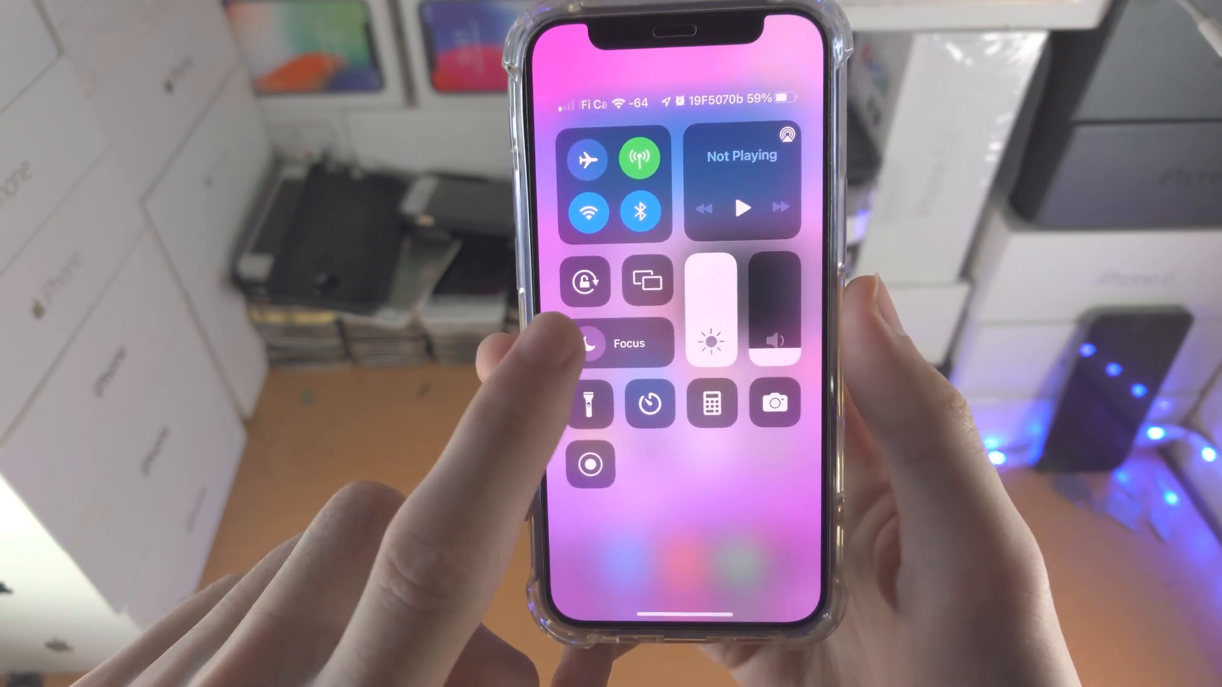
Expand the Focus tile in Control Center to list Do Not Disturb, Sleep, Gaming, Personal and Work
click(616, 342)
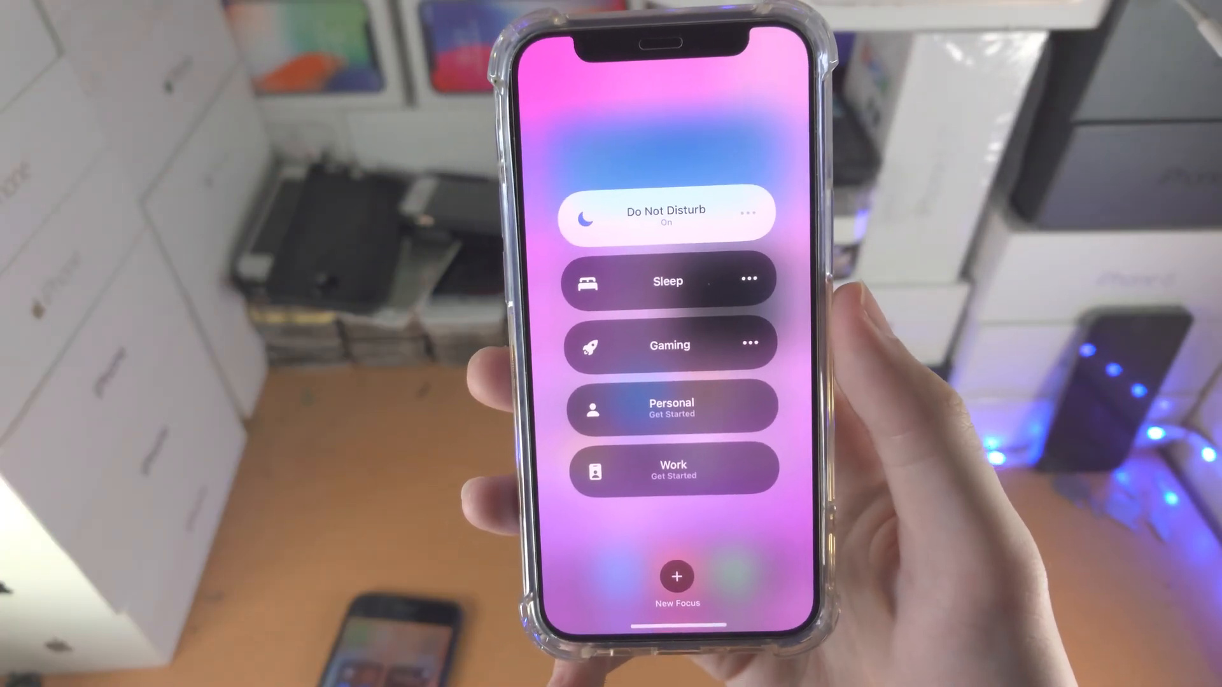
Expand Do Not Disturb to show its duration choices and Settings link
click(665, 216)
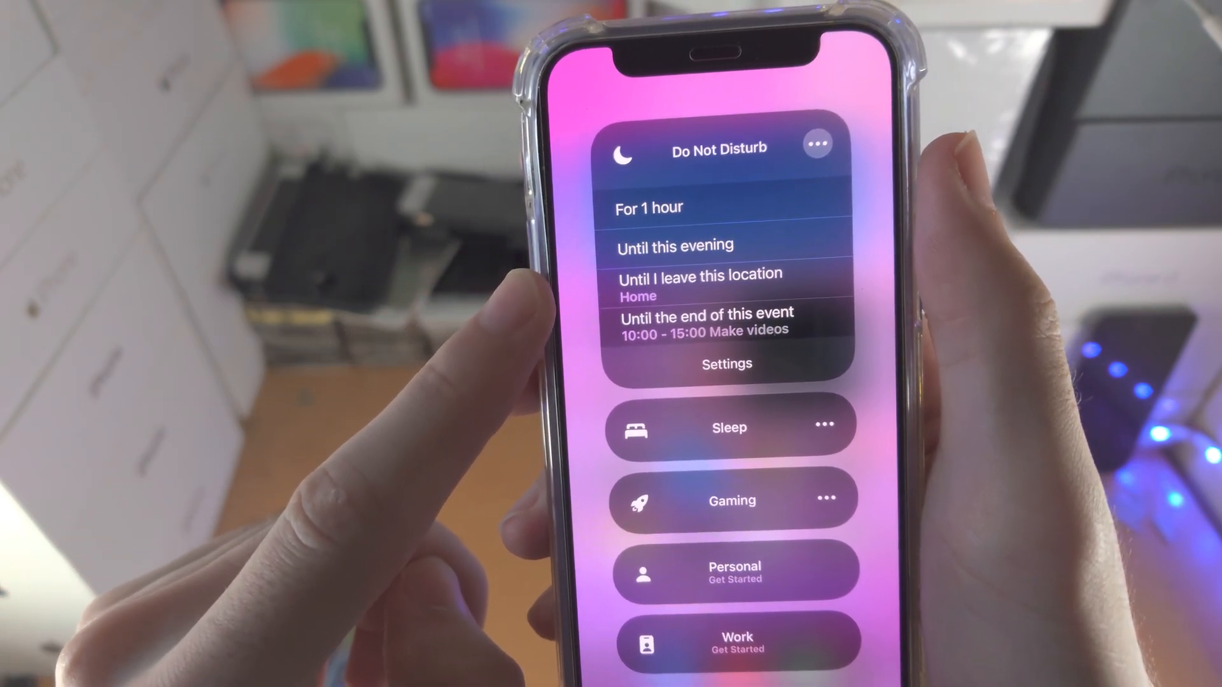
click(727, 364)
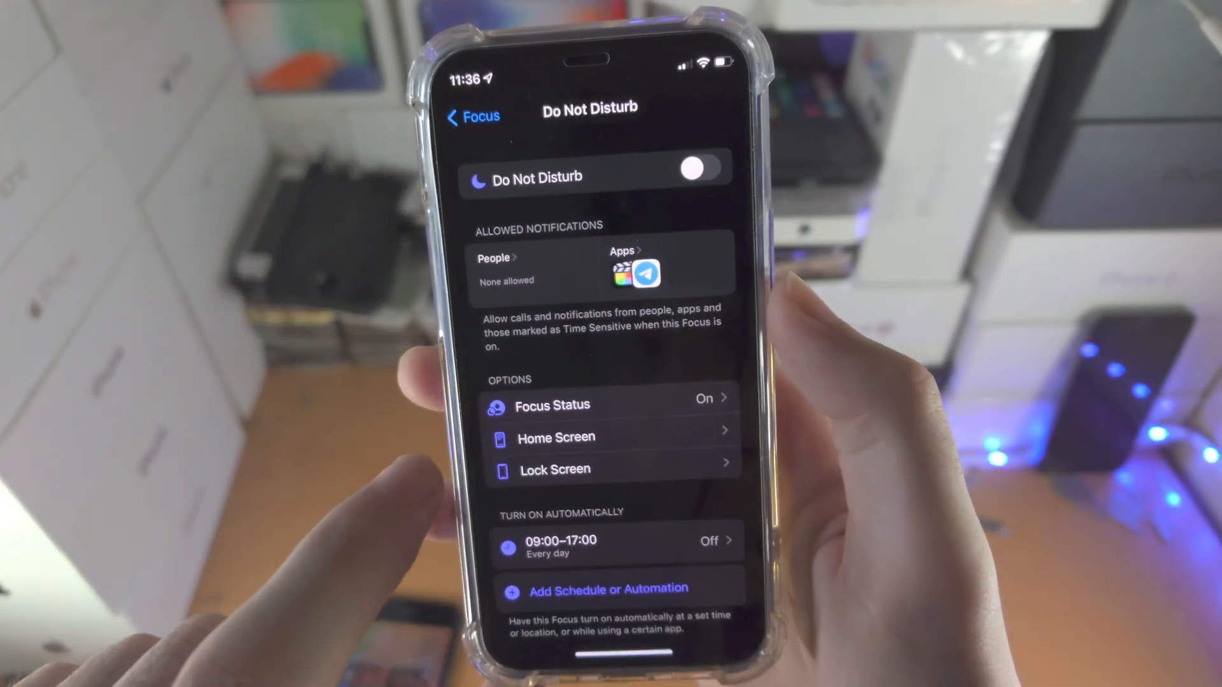
Show the Lock Screen options, with Dim Lock Screen and Show On Lock Screen off
click(555, 470)
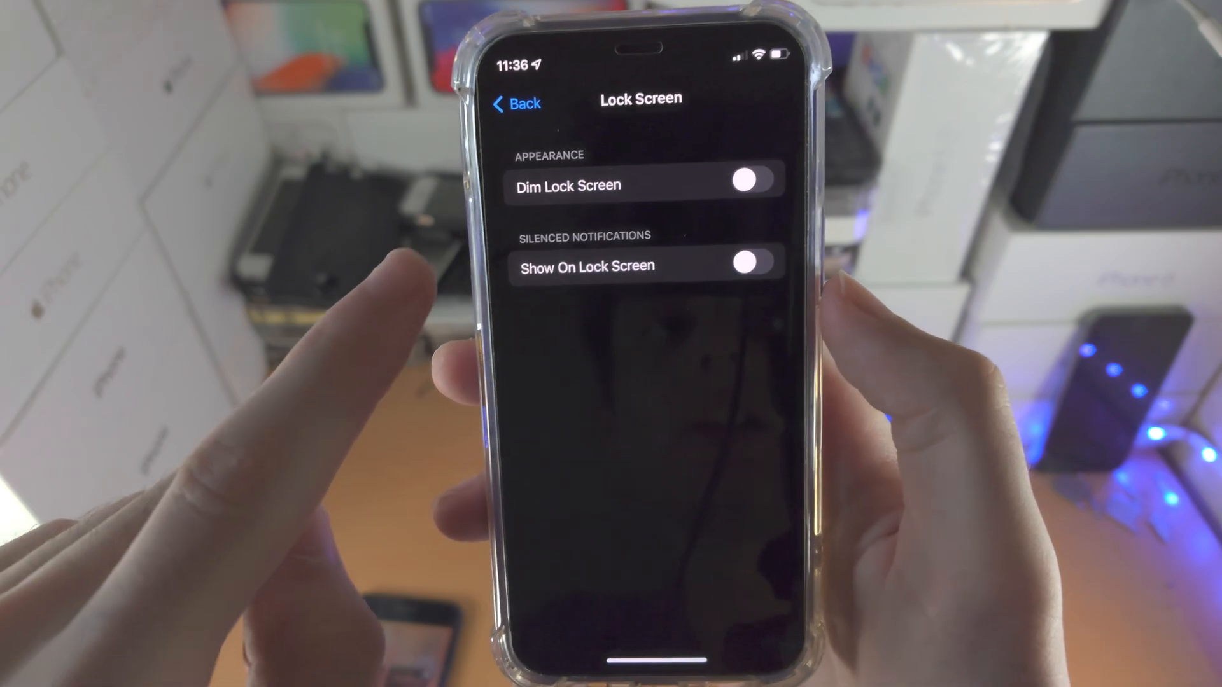